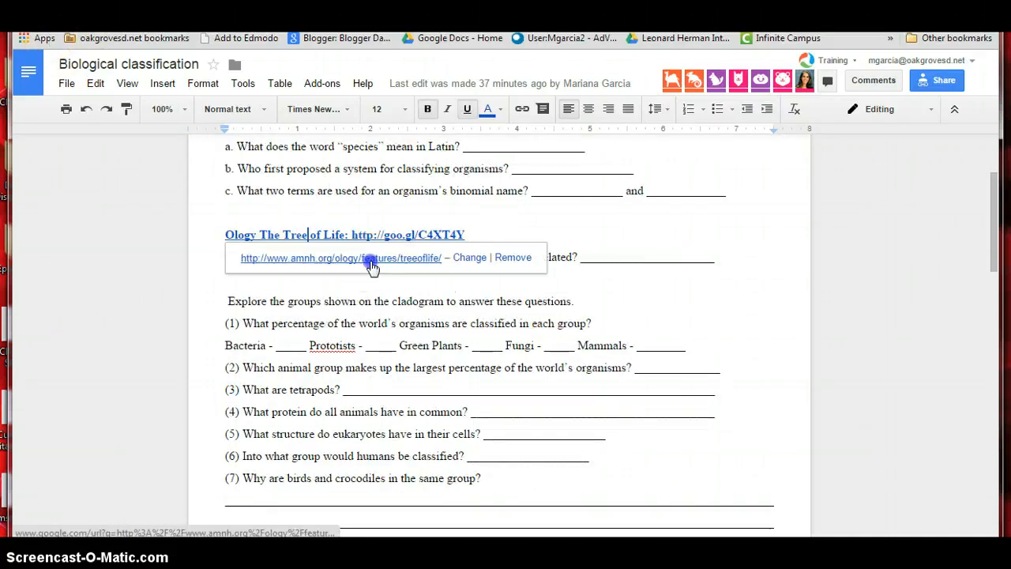
Follow the worksheet's Ology Tree of Life hyperlink to open the introduction page.
left_click(370, 258)
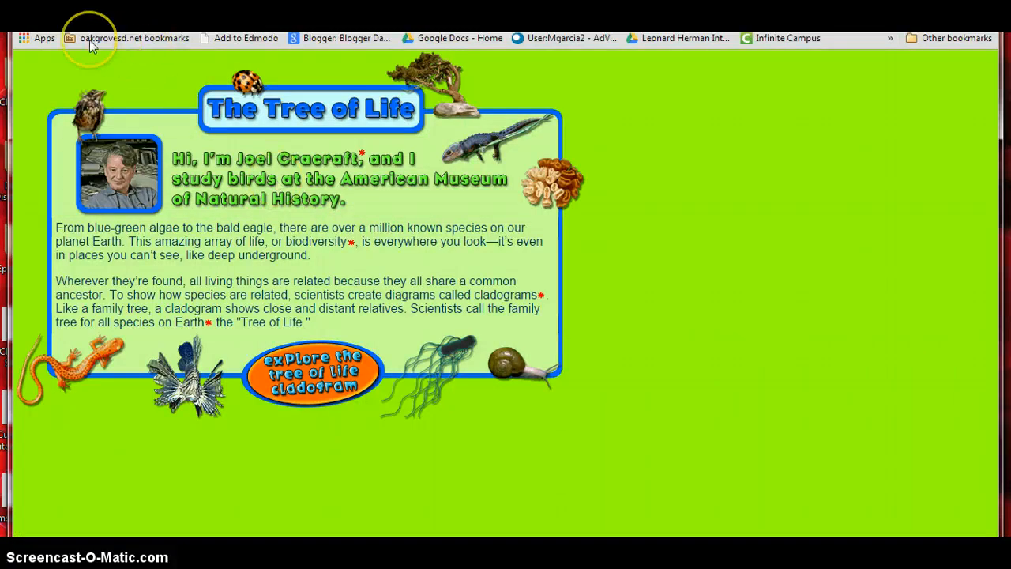
Open the Tree of Life cladogram and select the True Bacteria group.
left_click(314, 378)
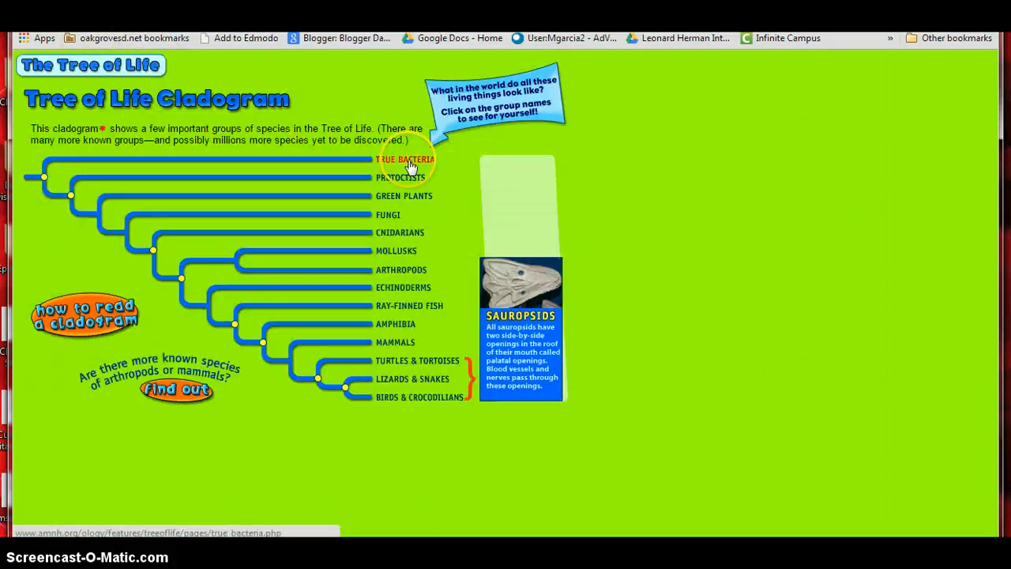
left_click(409, 159)
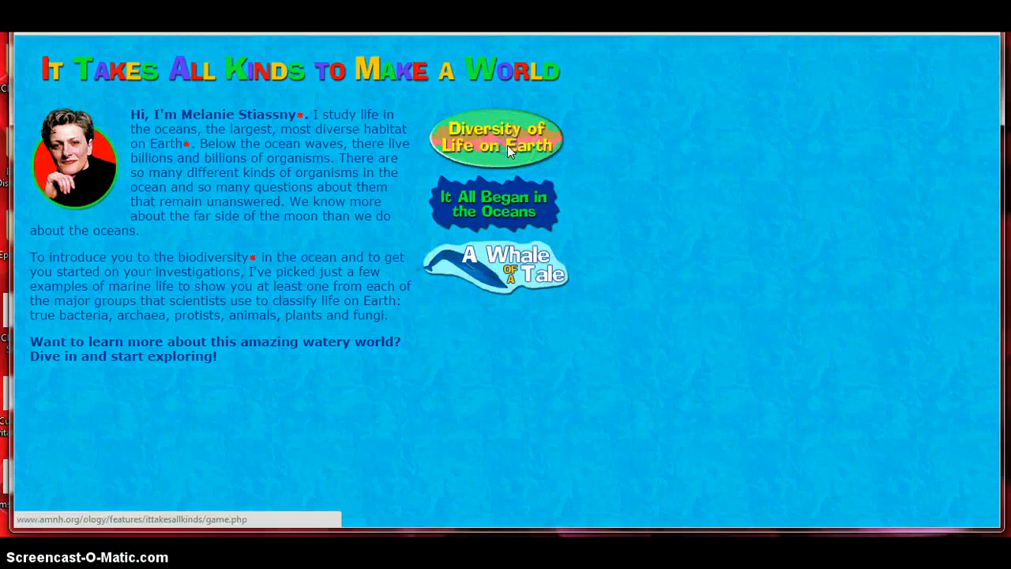
Launch Diversity of Life on Earth and sort the tubeworm onto the animals surfboard.
left_click(497, 141)
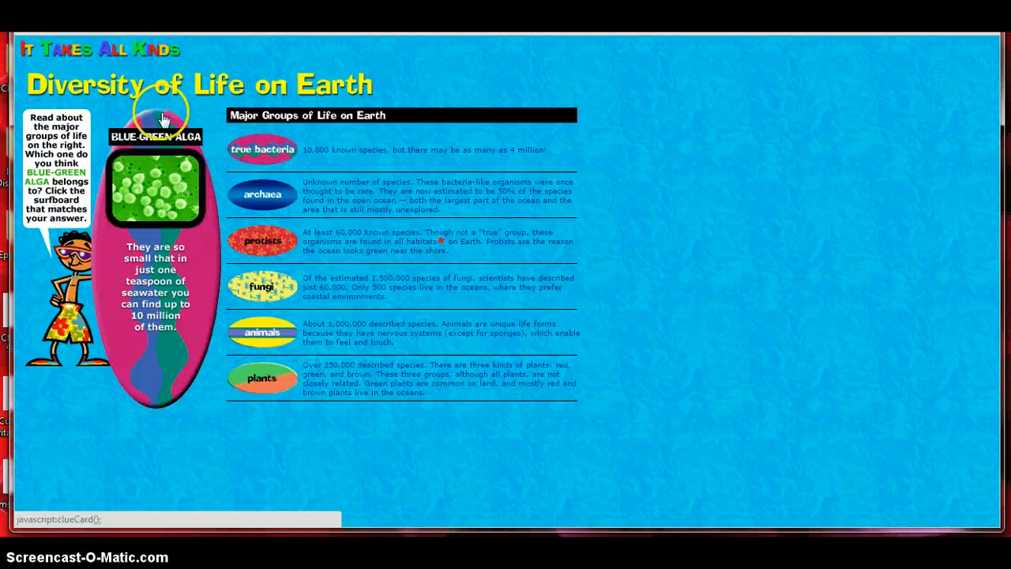
mouse_move(178, 147)
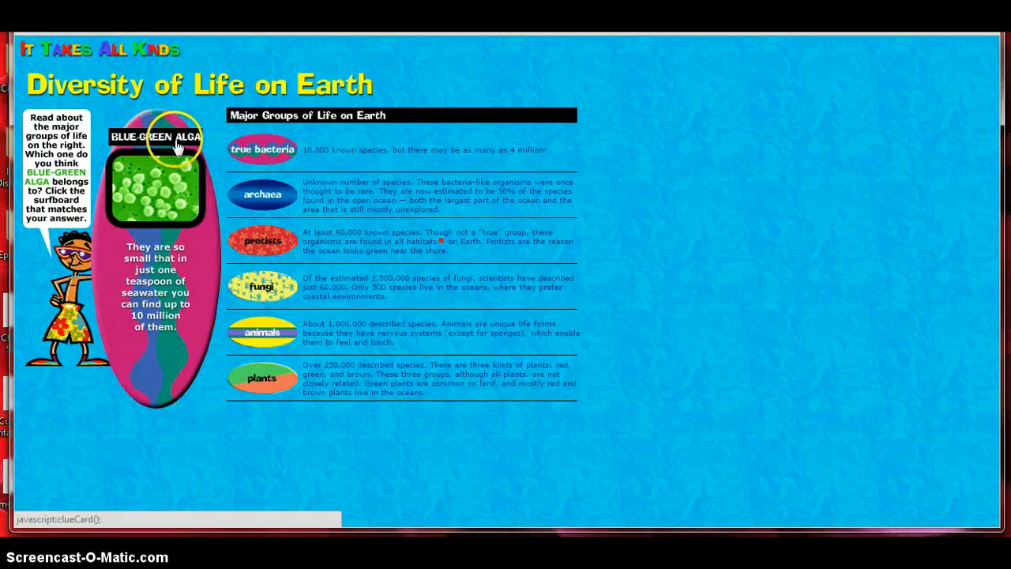
mouse_move(191, 267)
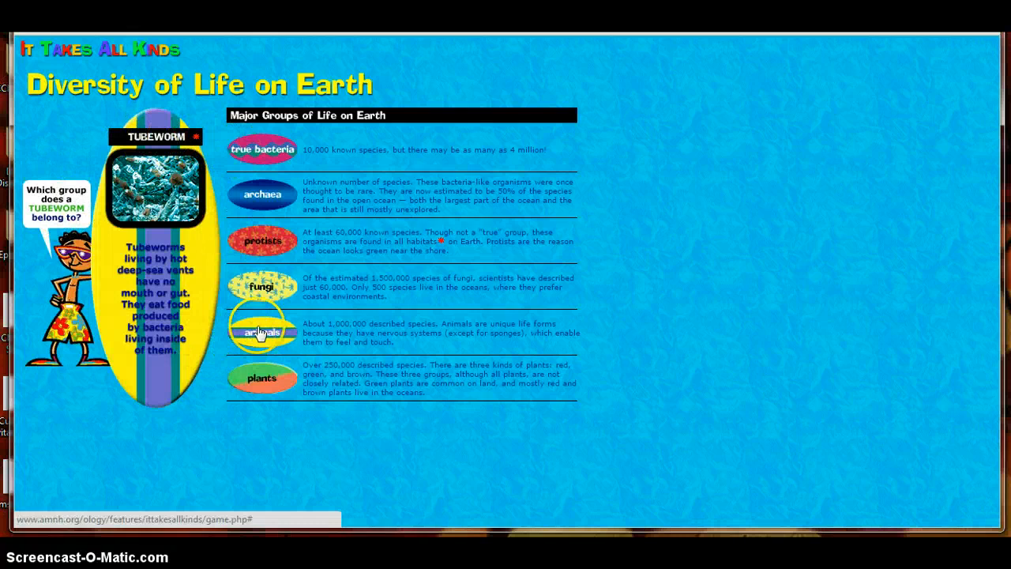
left_click(261, 332)
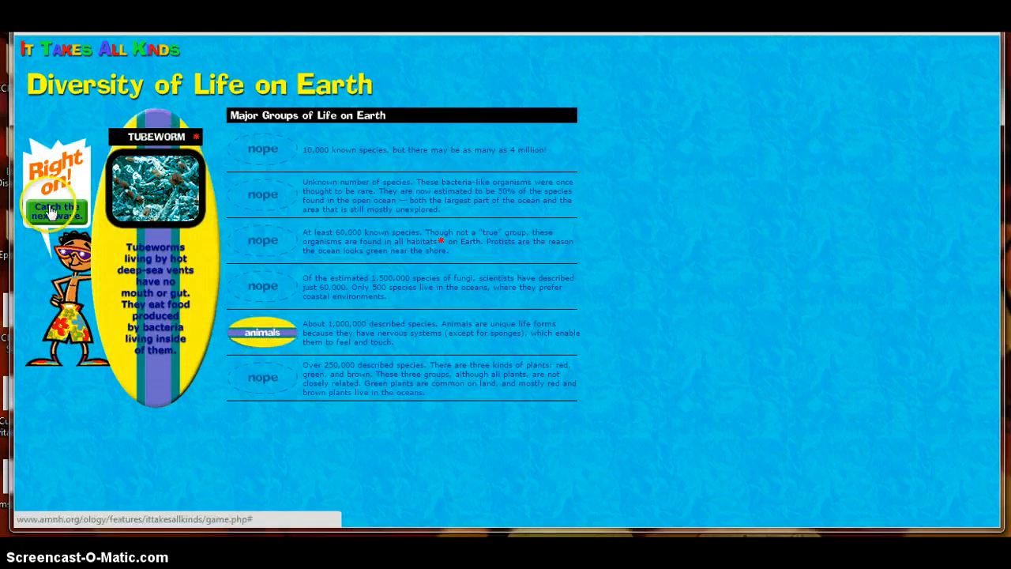